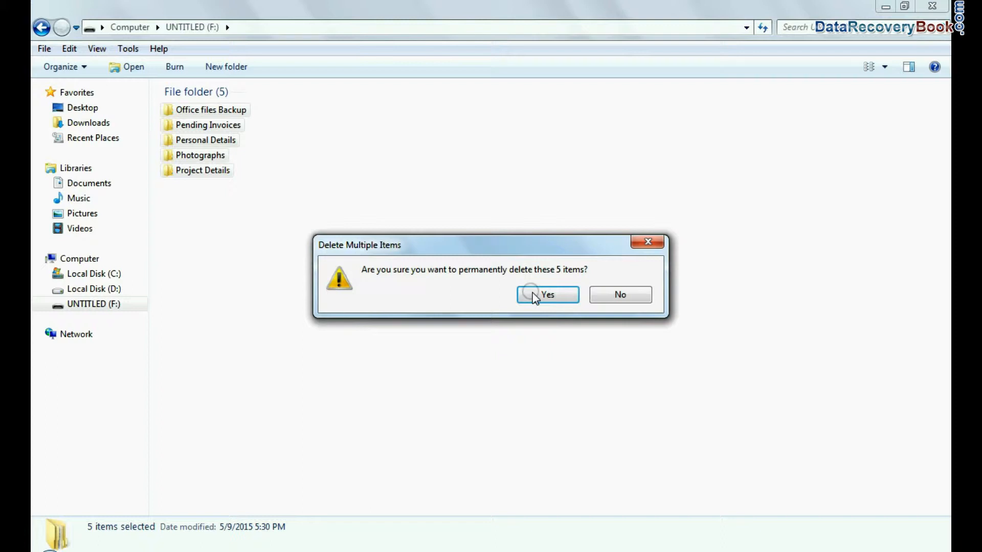
# Step: Confirm deleting the five folders on F: and quick-format the drive as FAT32
pyautogui.click(546, 294)
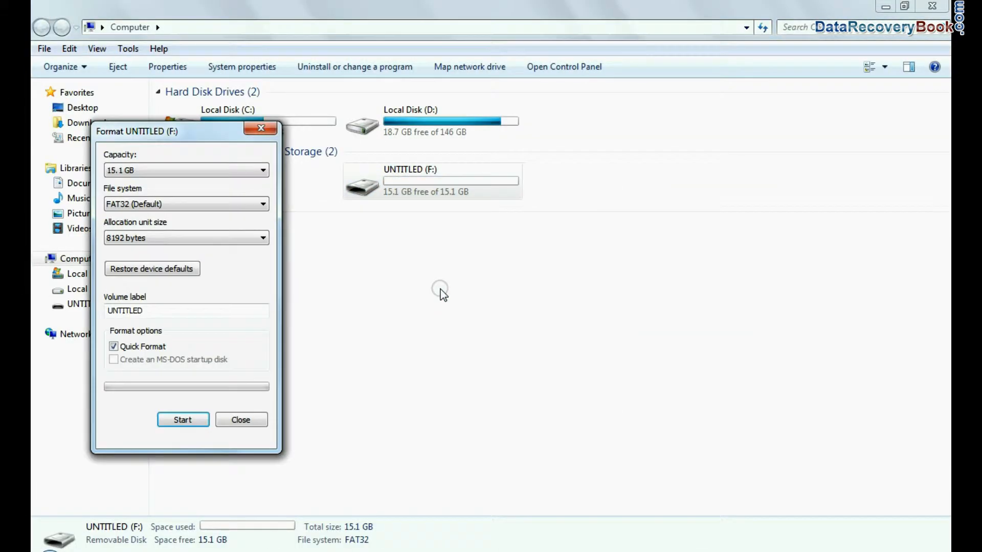
pyautogui.click(182, 419)
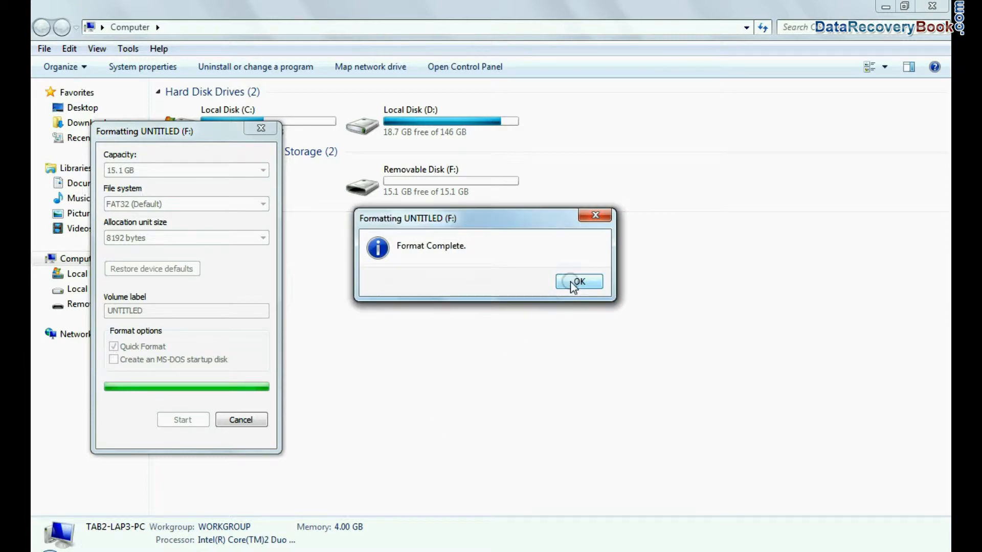
pyautogui.click(577, 281)
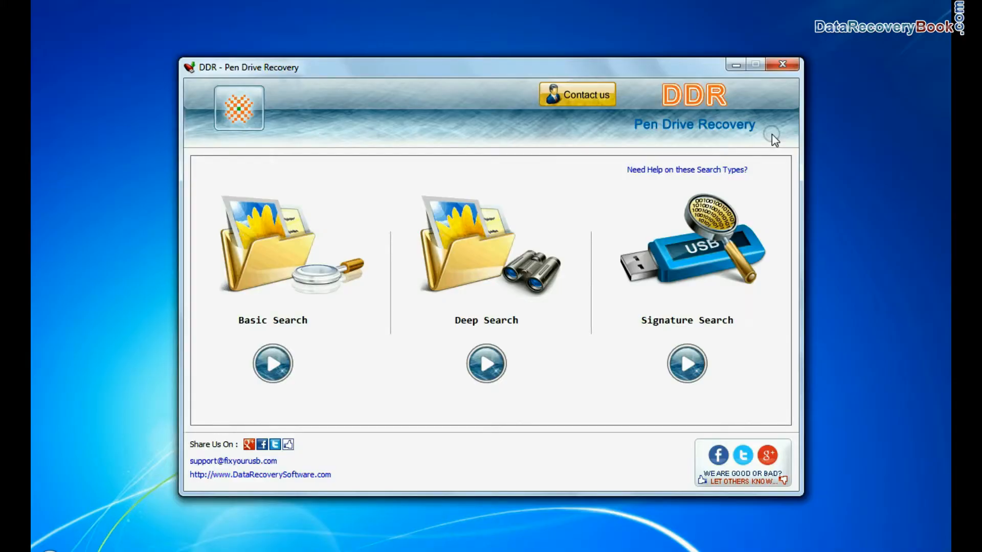
pyautogui.moveTo(300, 331)
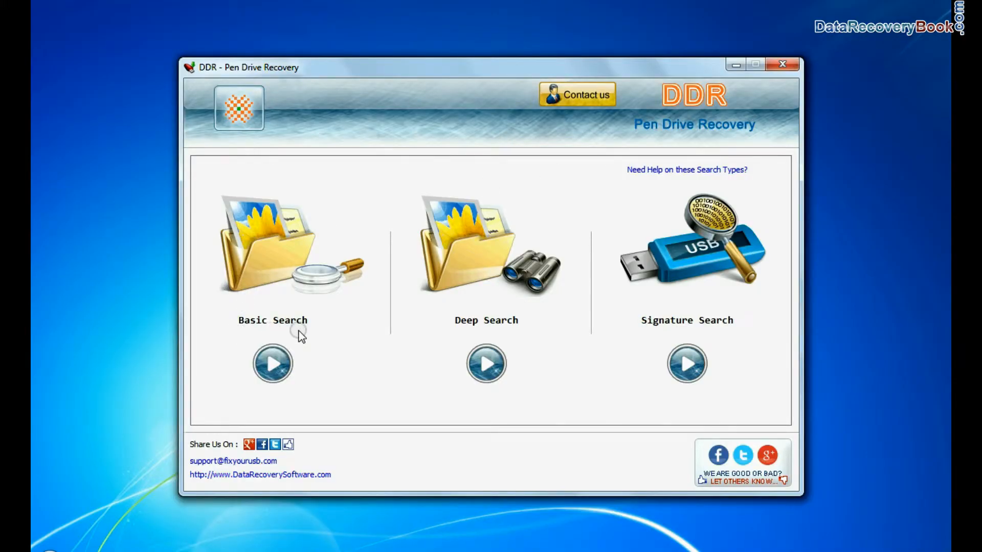
pyautogui.moveTo(645, 336)
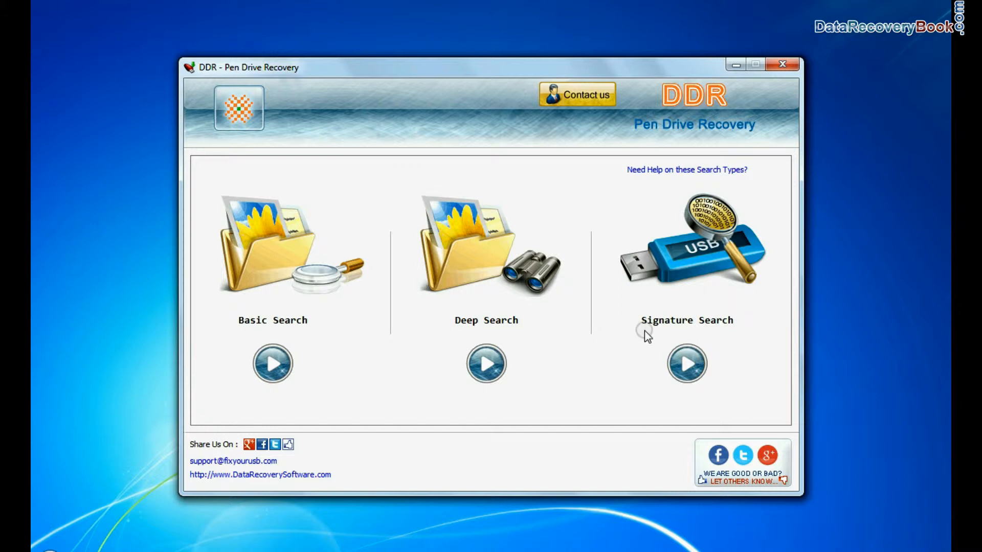
pyautogui.moveTo(237, 338)
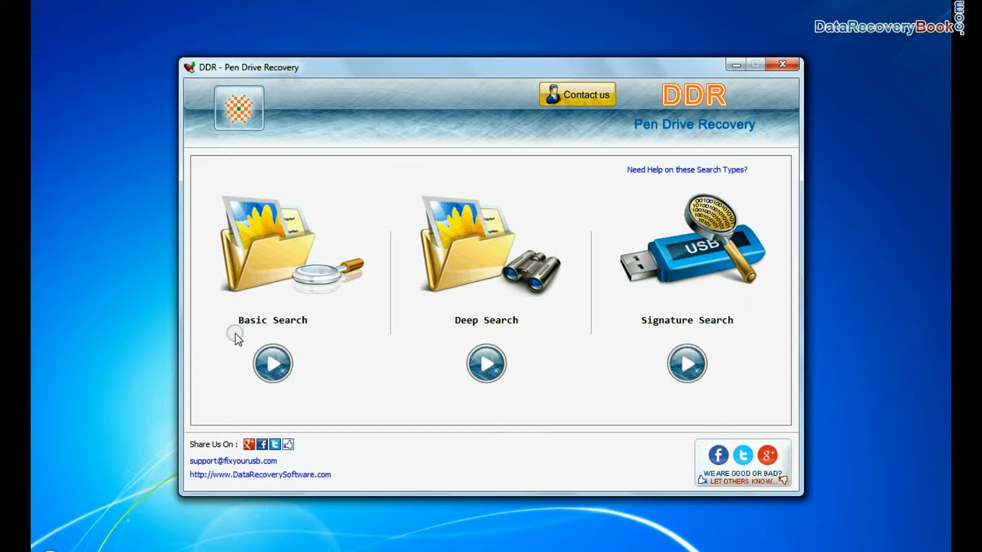
pyautogui.click(272, 363)
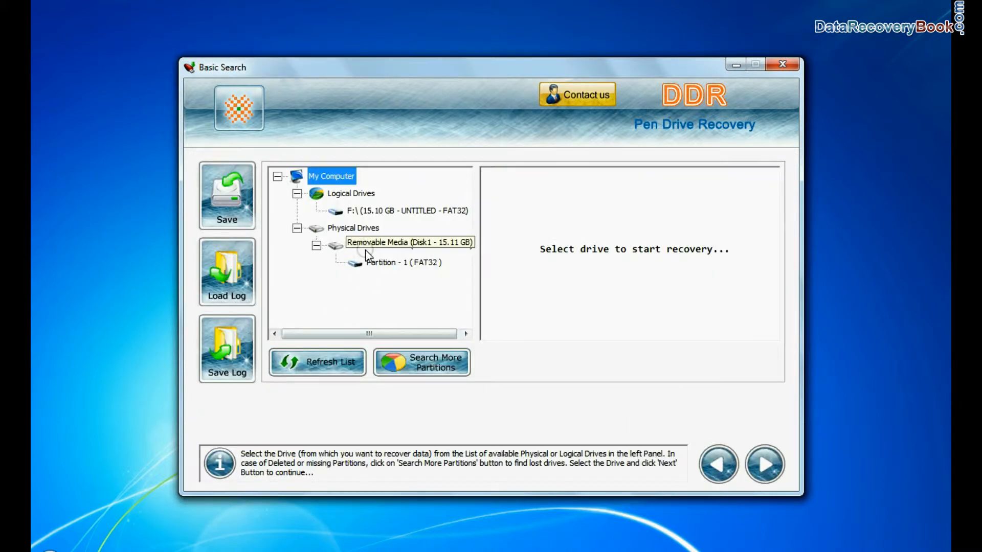
pyautogui.click(404, 263)
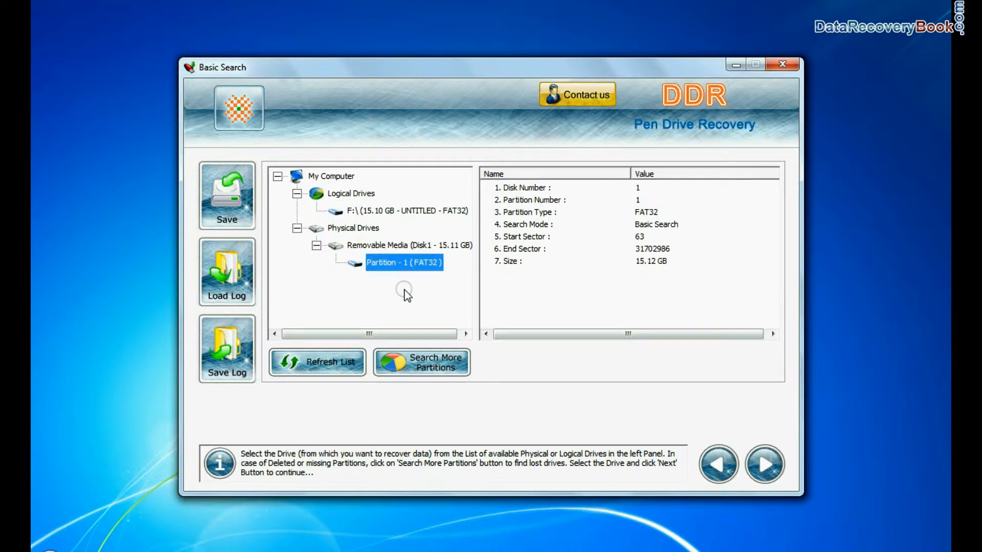
pyautogui.click(763, 465)
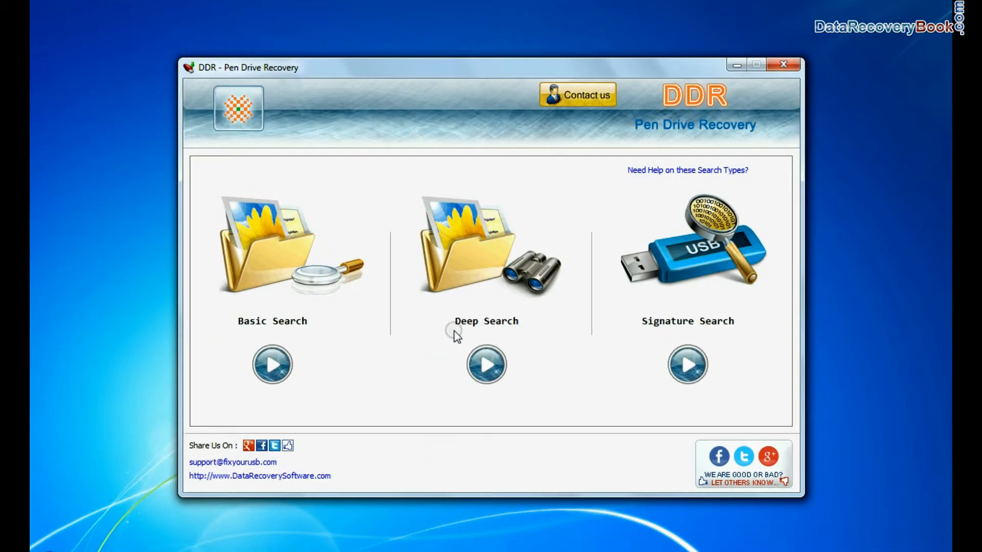
# Step: Deep Search the removable disk's Partition - 1 as FAT32 and begin scanning
pyautogui.click(484, 364)
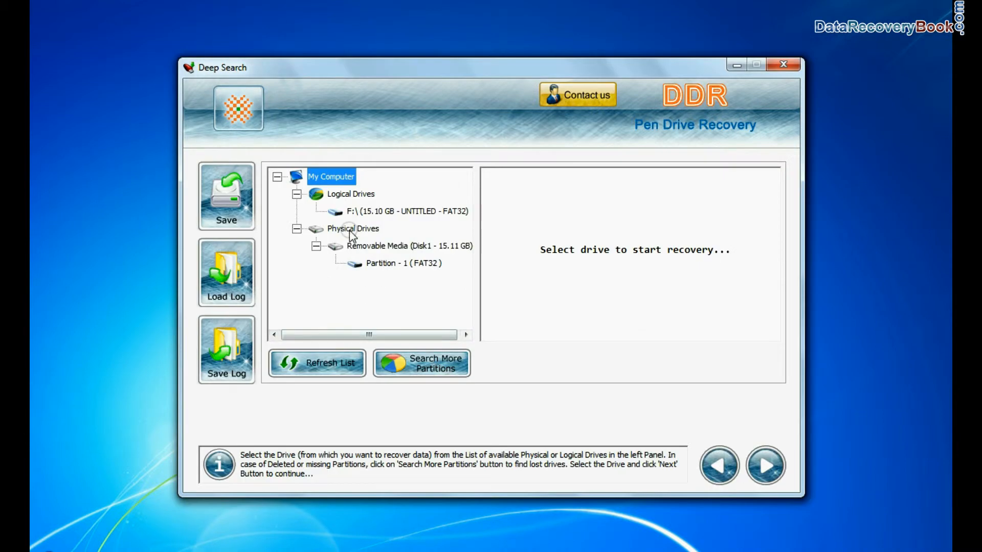
pyautogui.click(400, 243)
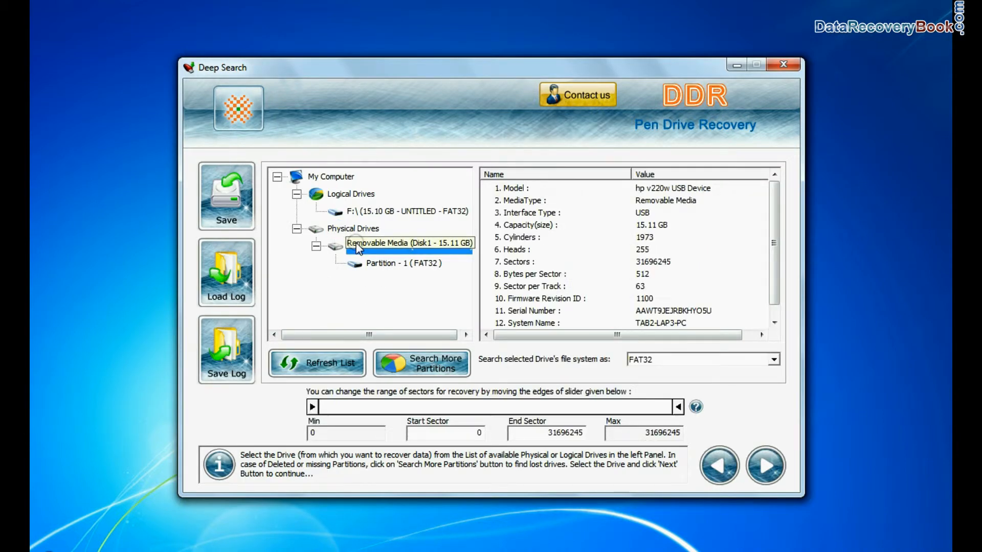
pyautogui.click(402, 263)
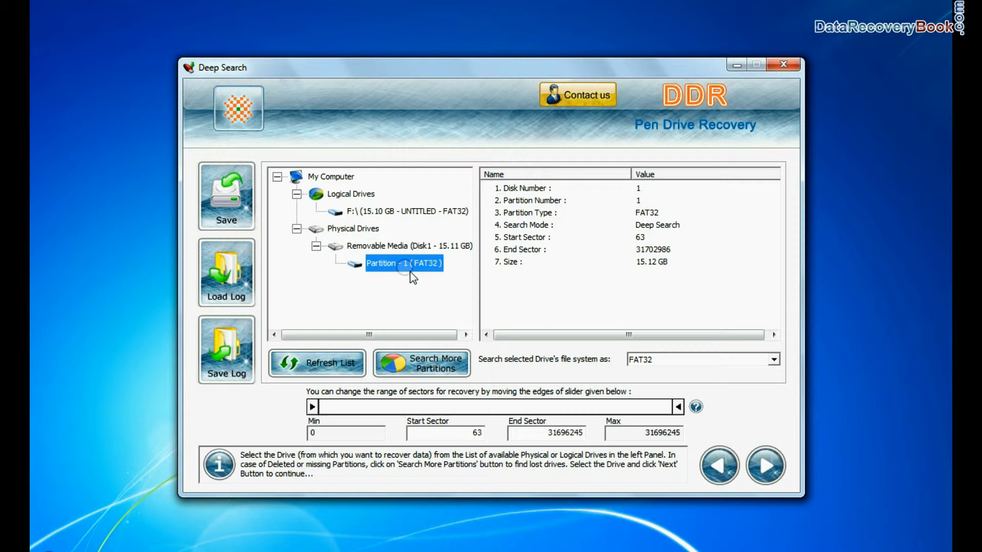
pyautogui.click(773, 359)
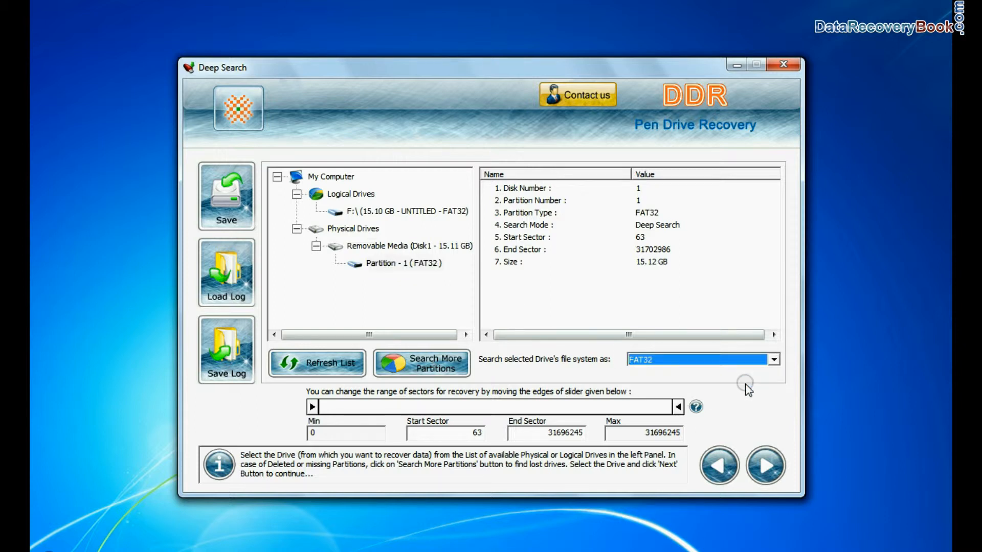
pyautogui.click(765, 466)
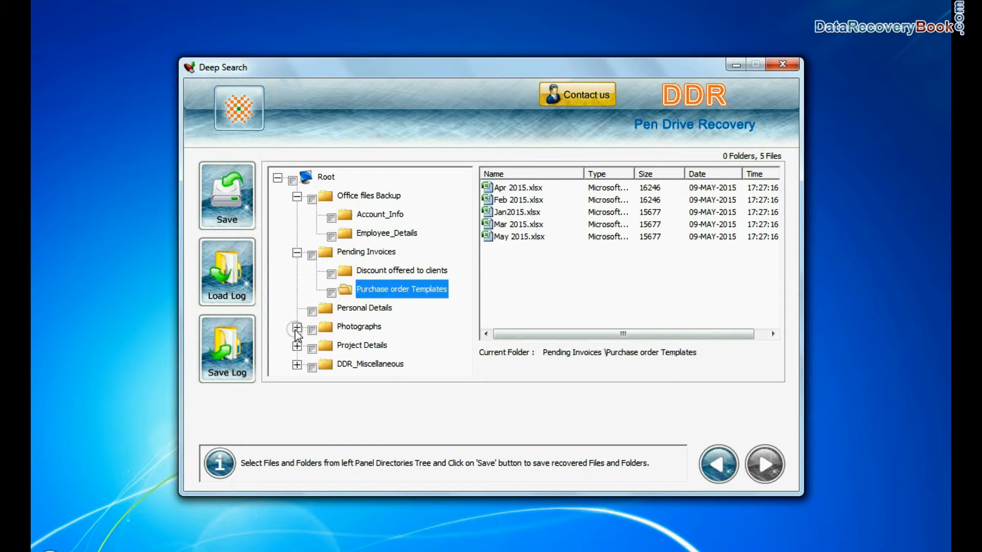
# Step: Tick the Root folder to save all recovered items and browse Computer for a destination
pyautogui.click(292, 178)
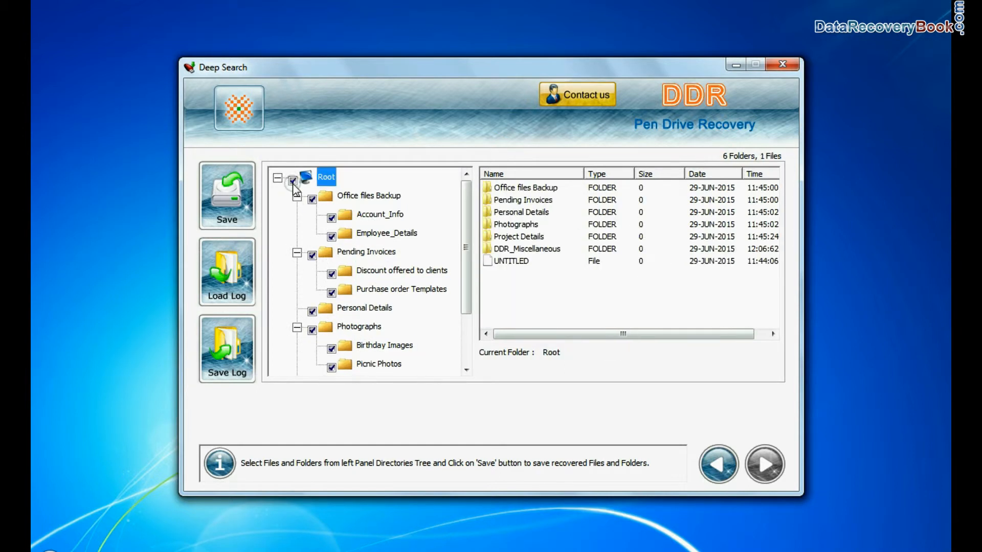
pyautogui.click(225, 194)
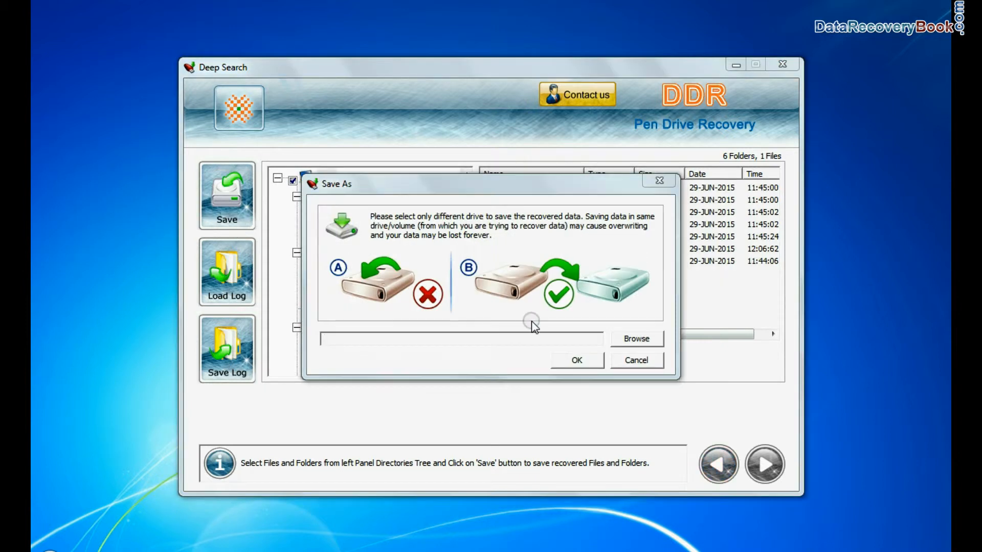
pyautogui.click(635, 339)
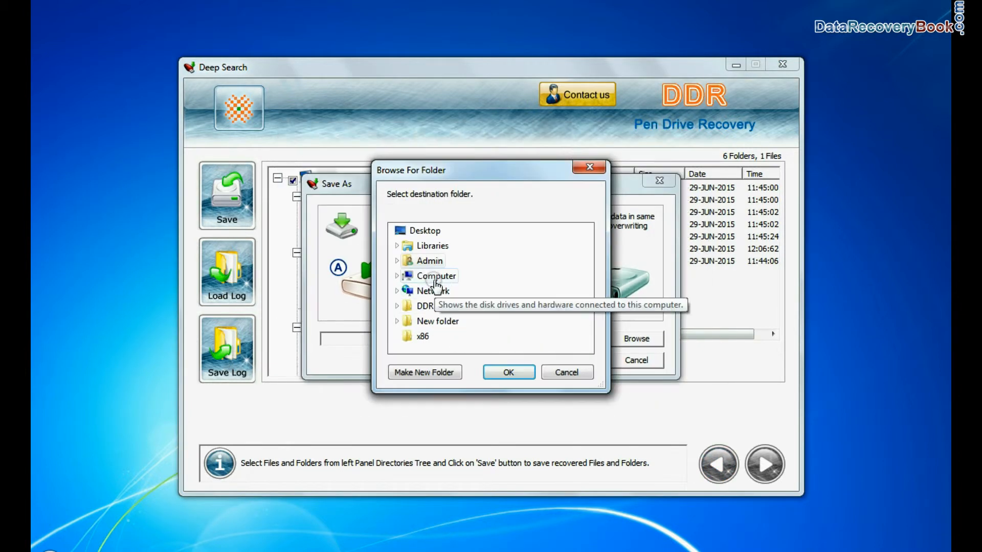
pyautogui.click(508, 372)
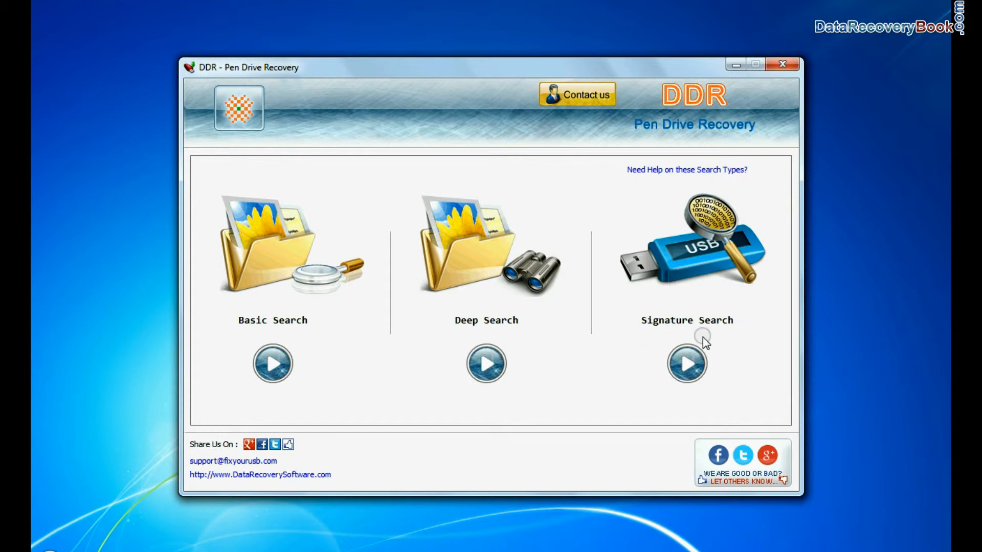
# Step: Signature Search the removable drive for DOCX, JPG and XLSX into D:\Recovered Data and start scanning
pyautogui.click(686, 363)
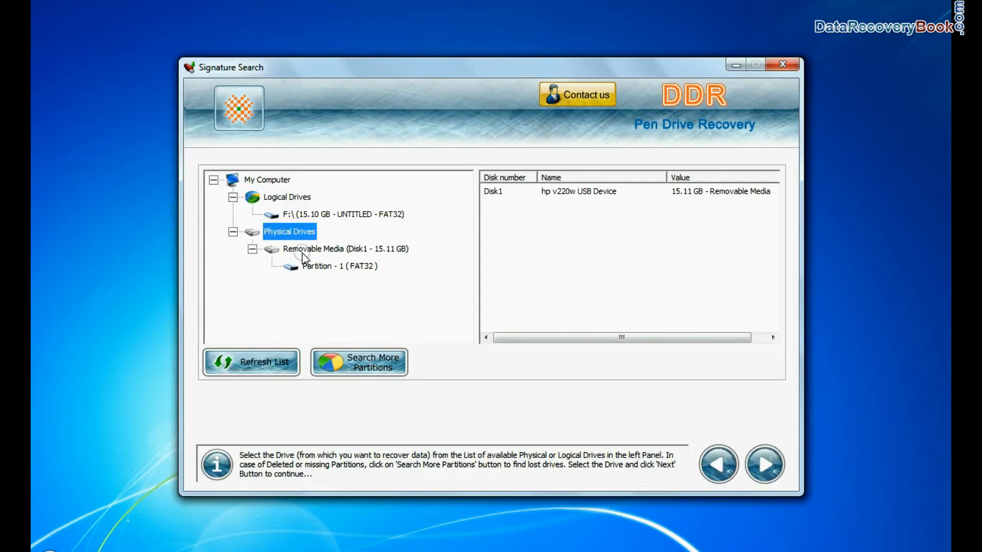
pyautogui.click(340, 266)
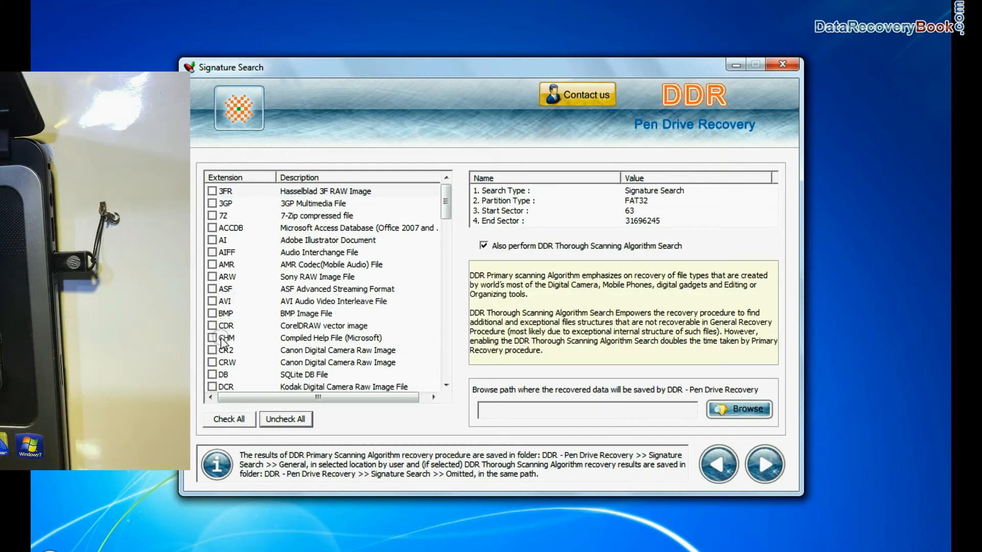
pyautogui.scroll(-3)
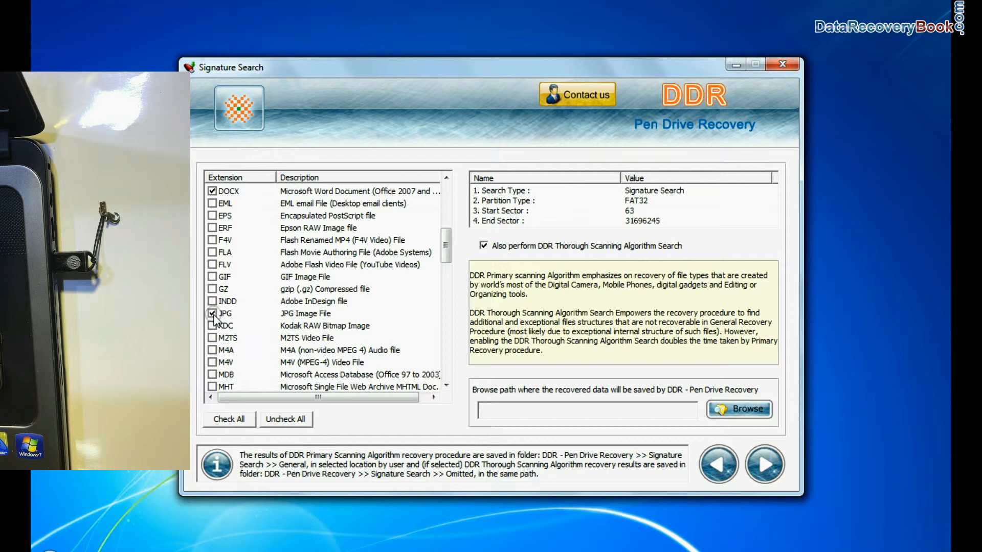
pyautogui.scroll(-3)
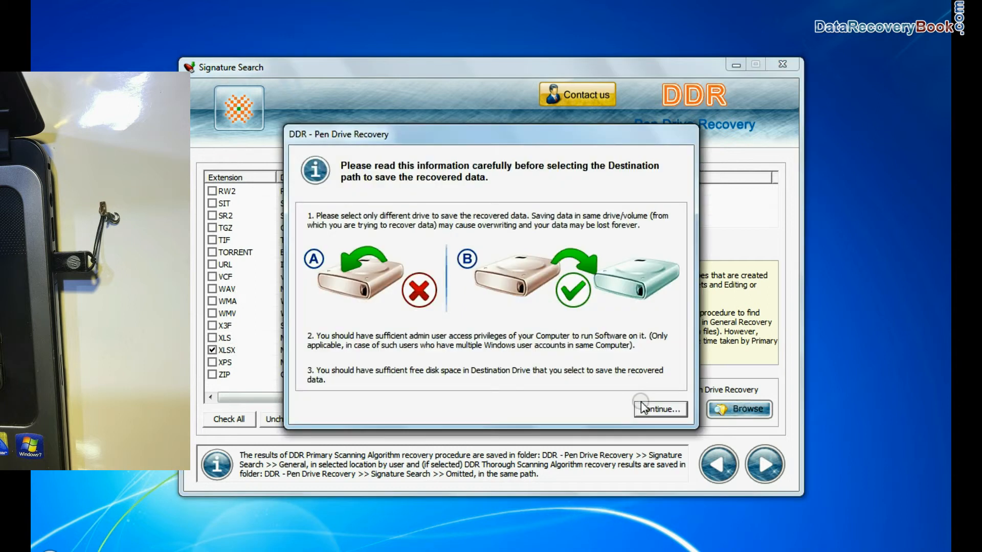
pyautogui.click(659, 409)
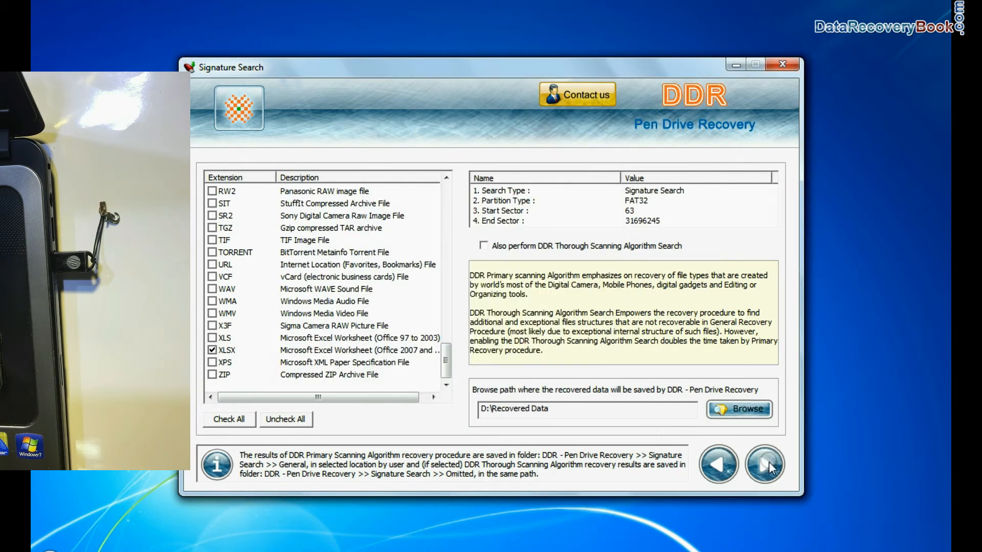
pyautogui.click(765, 464)
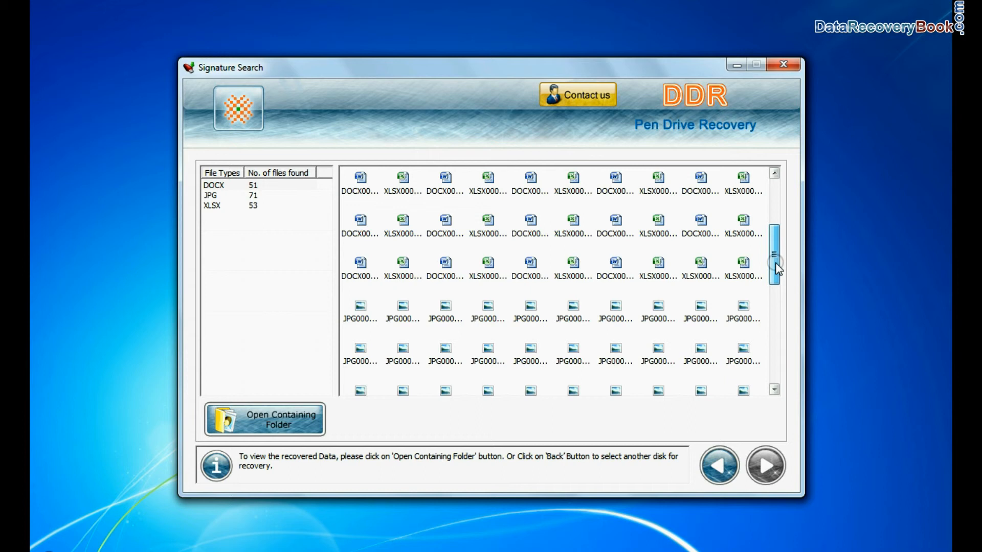
# Step: Review the found files and show the General output folder with DOCX, JPG and XLSX subfolders
pyautogui.scroll(-3)
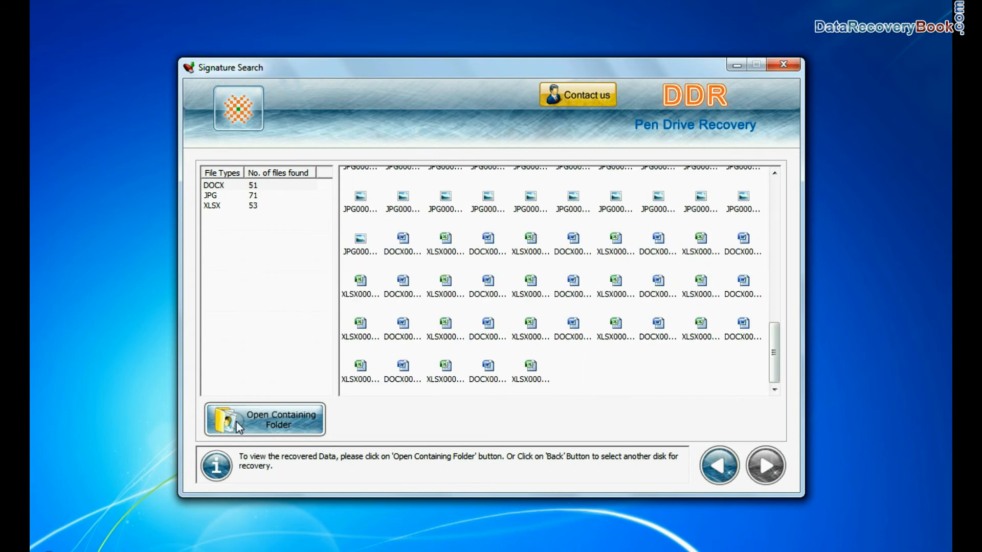
pyautogui.click(262, 420)
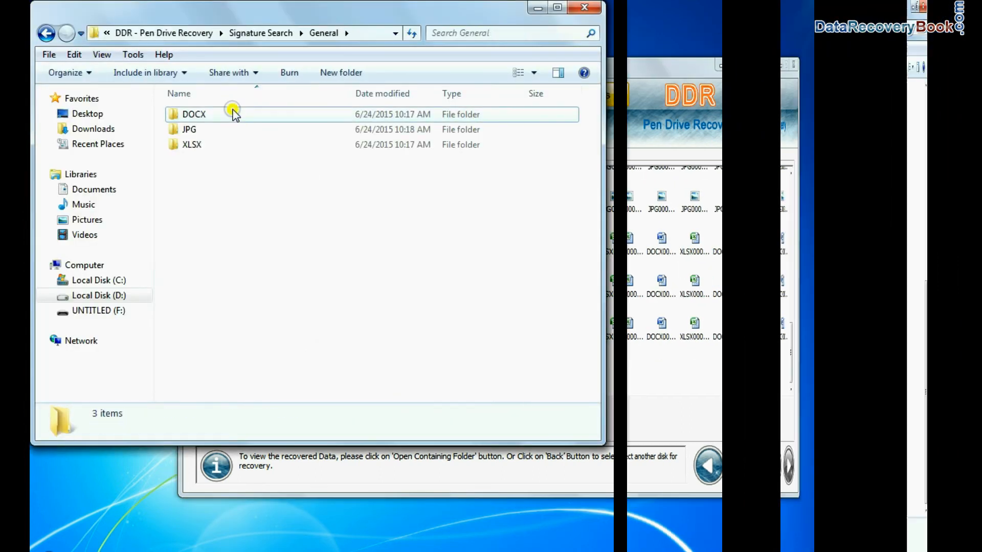